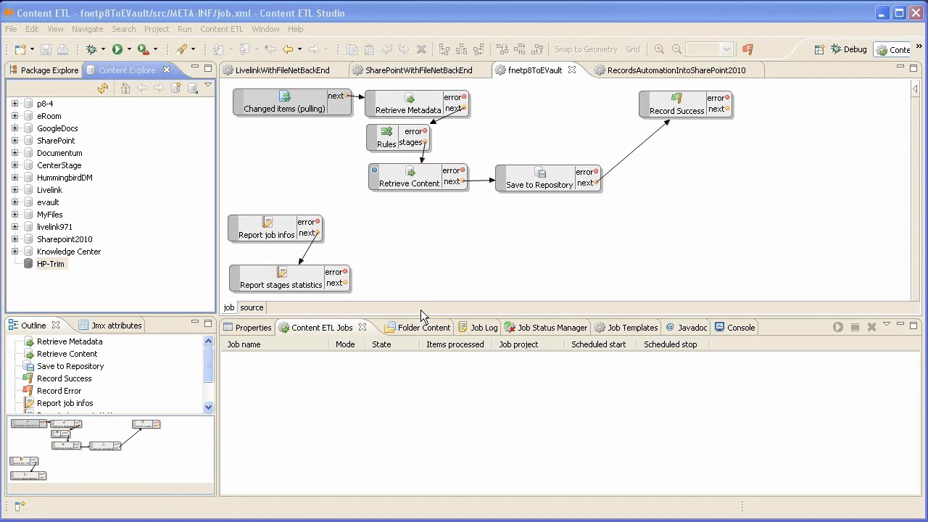
pyautogui.moveTo(51, 116)
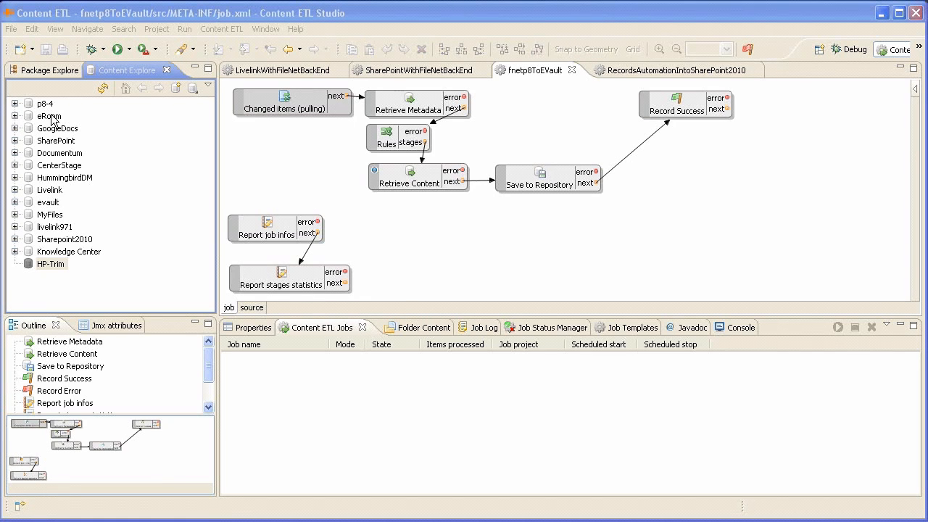
# Step: Browse p8-4's Root and Schema nodes, then expand evault down to its Document schema type
pyautogui.click(45, 104)
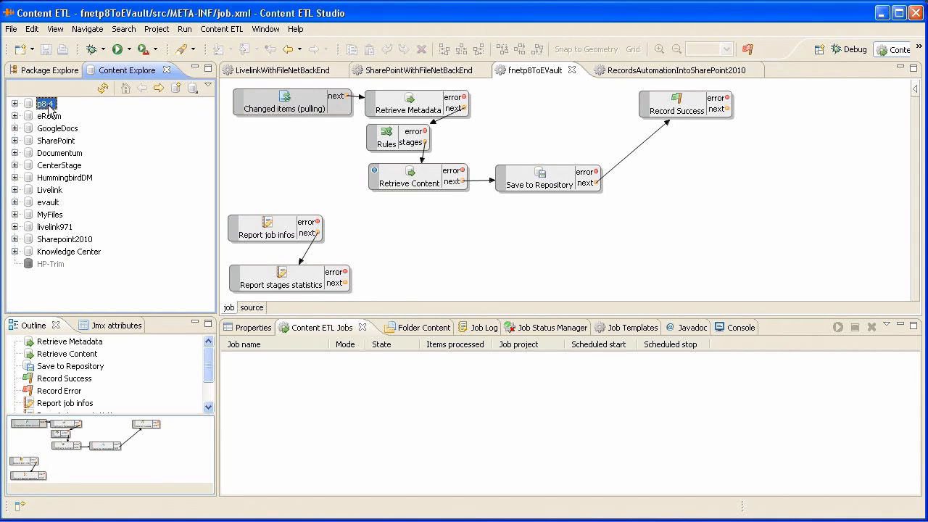
pyautogui.moveTo(53, 209)
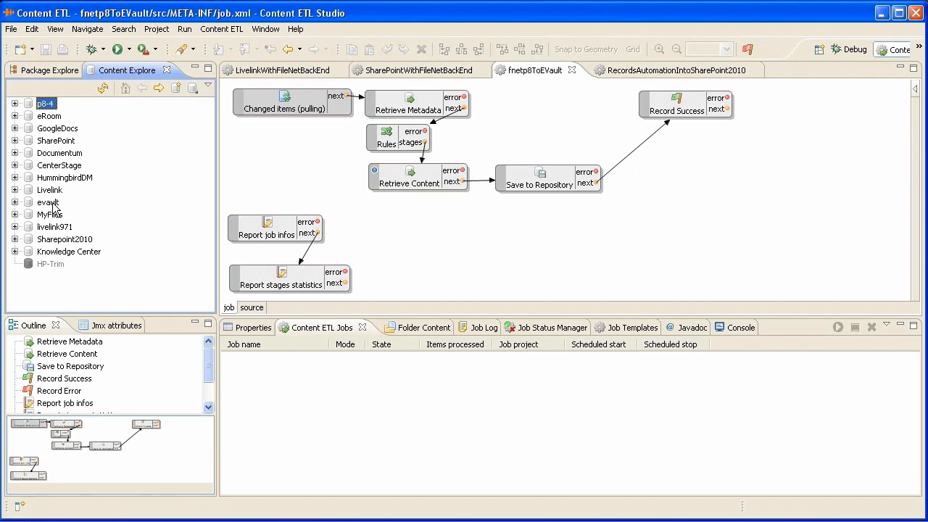
pyautogui.click(48, 202)
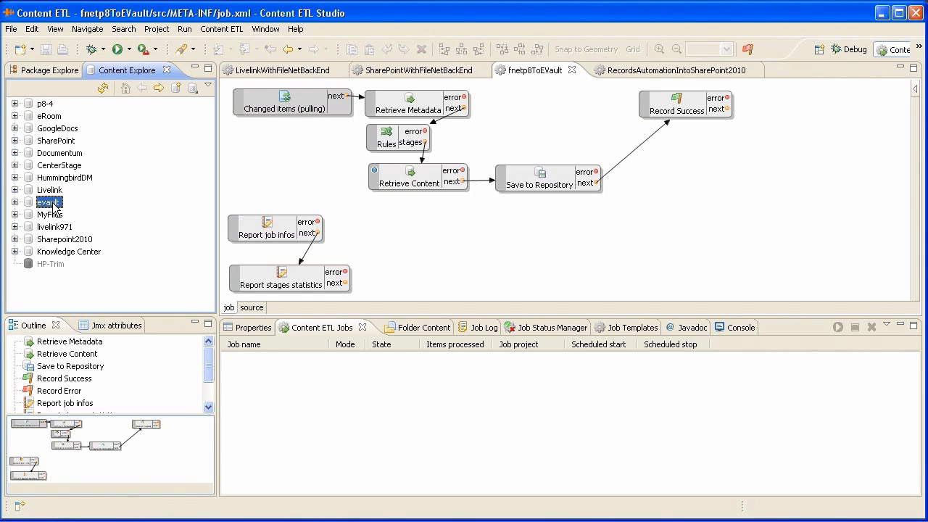
pyautogui.click(14, 103)
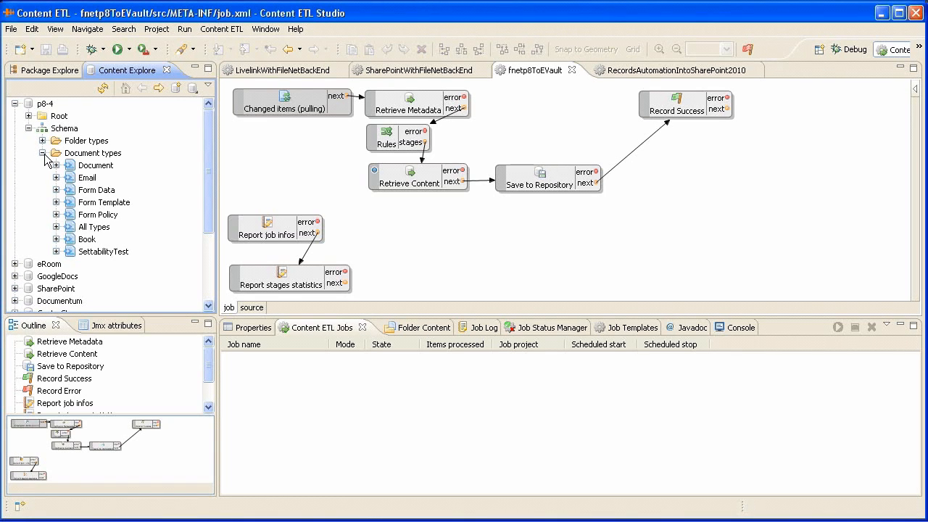
pyautogui.click(42, 128)
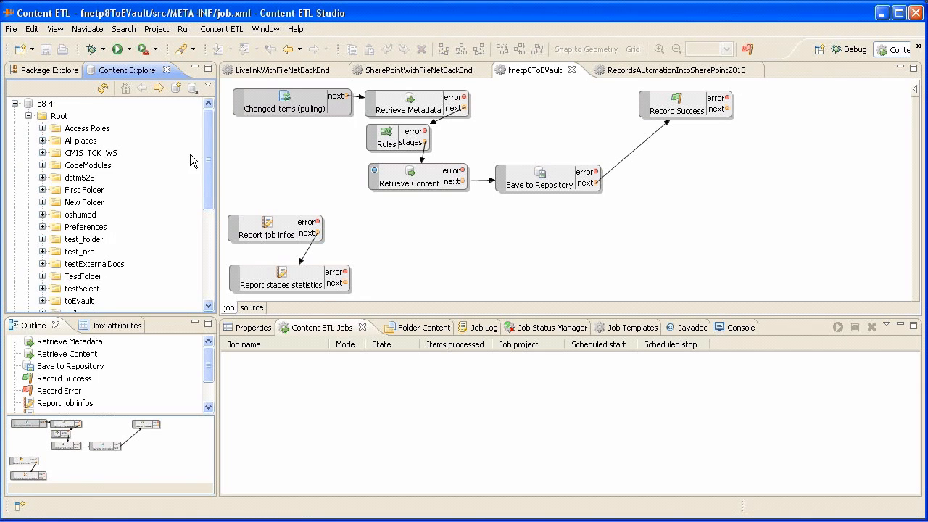
pyautogui.click(78, 239)
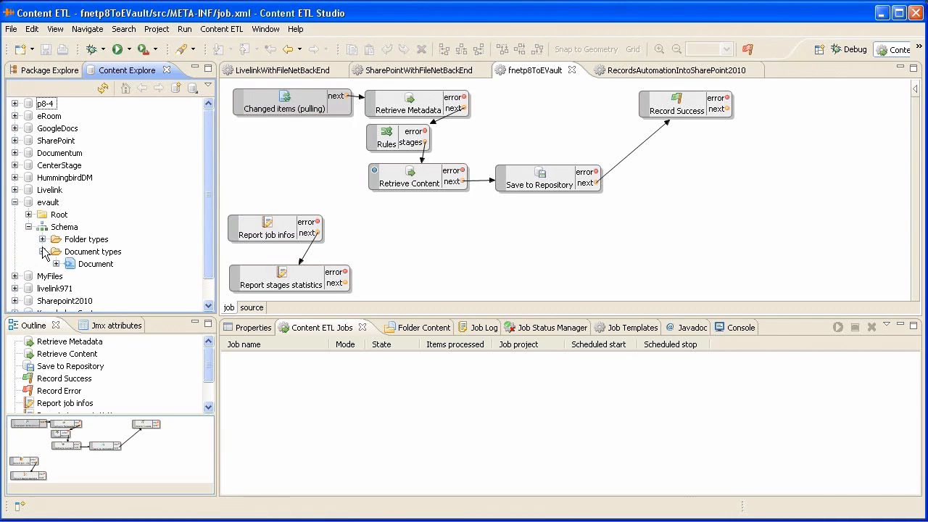
# Step: Expand evault's Root folders to Test Vault Store and select the fromP8 vault
pyautogui.click(27, 227)
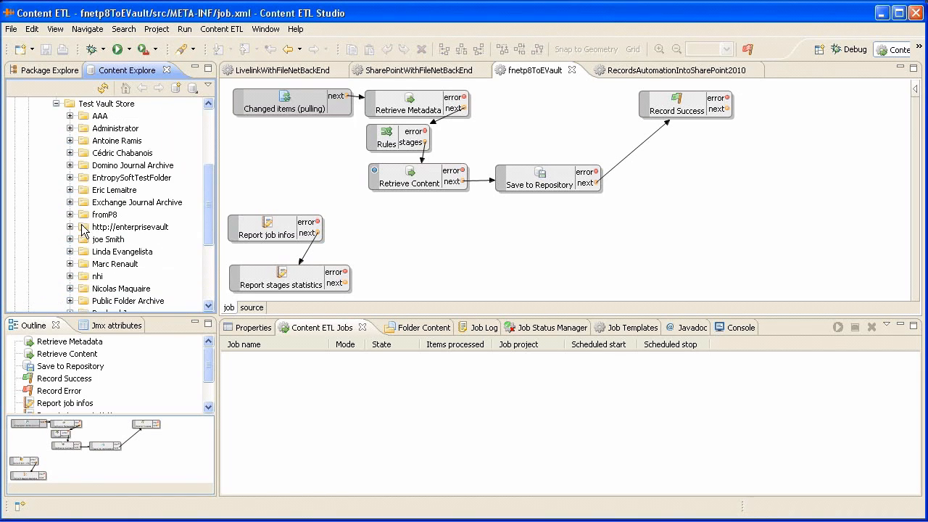
pyautogui.click(104, 214)
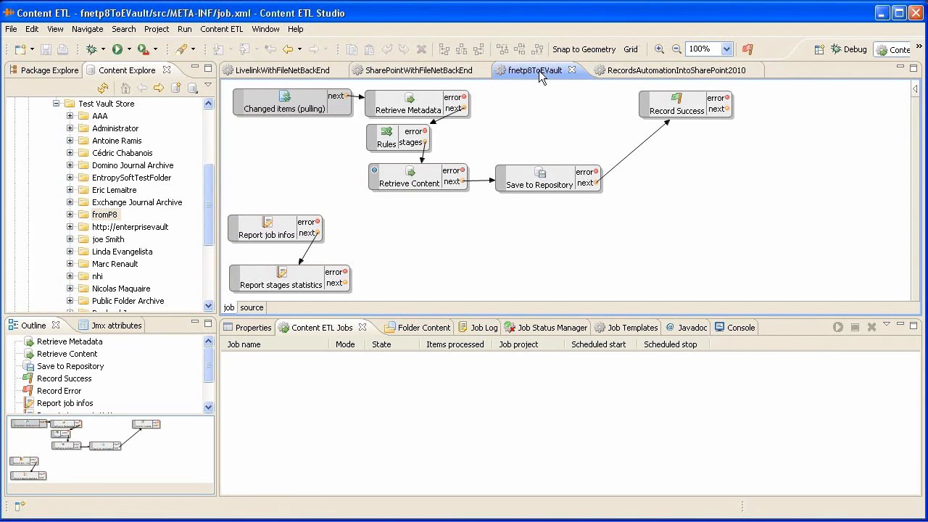
pyautogui.moveTo(326, 145)
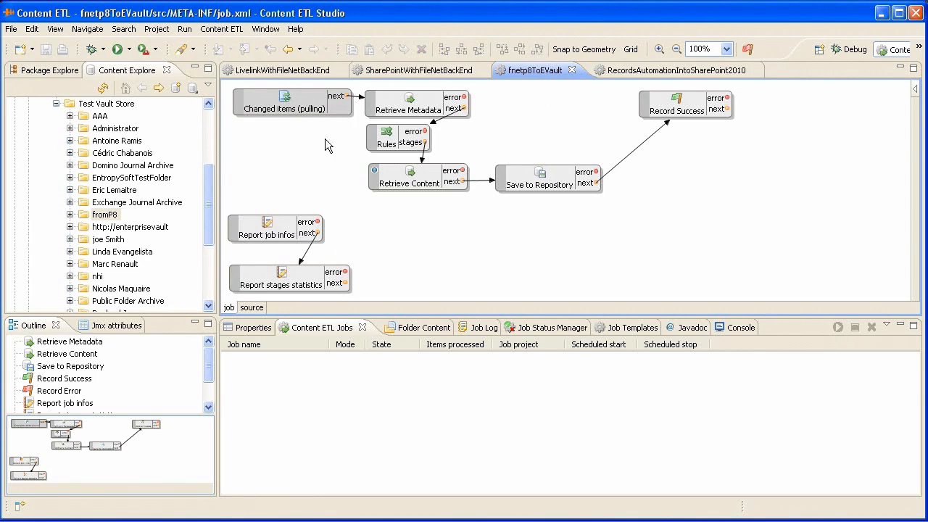
# Step: Click through the fnetp8ToEVault diagram stages, ending on Rules to view its 2 rules
pyautogui.click(290, 102)
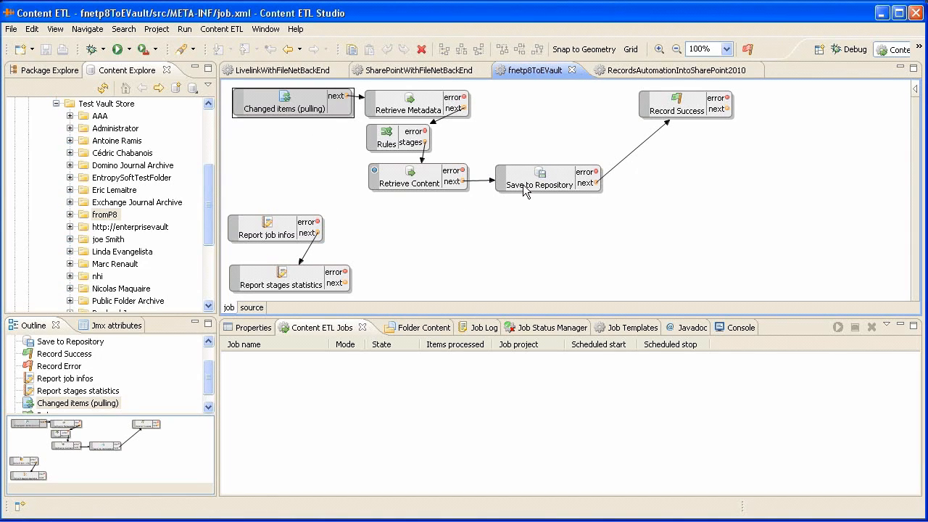
pyautogui.click(548, 179)
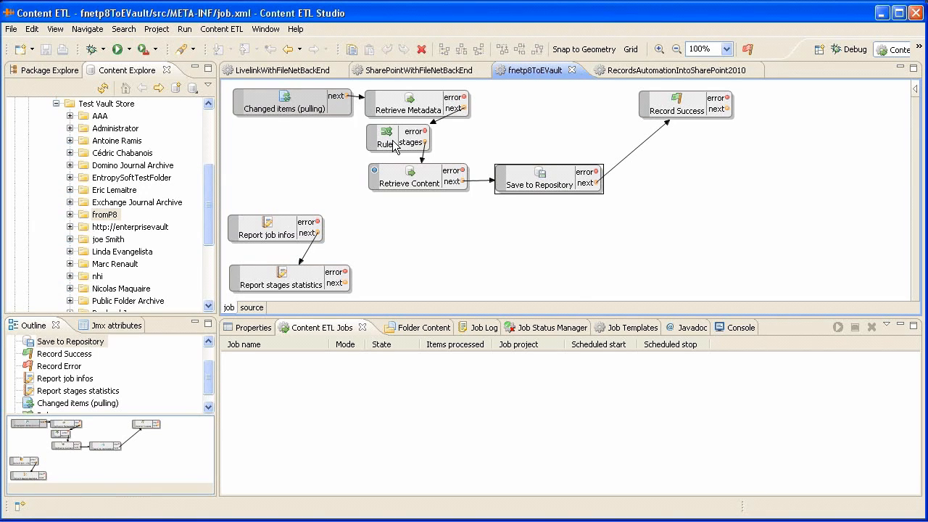
pyautogui.click(386, 138)
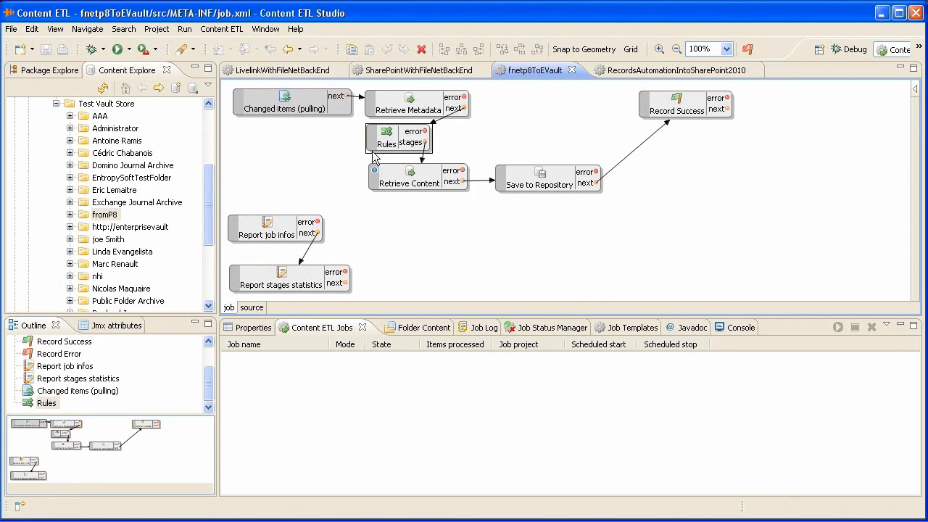
pyautogui.click(387, 138)
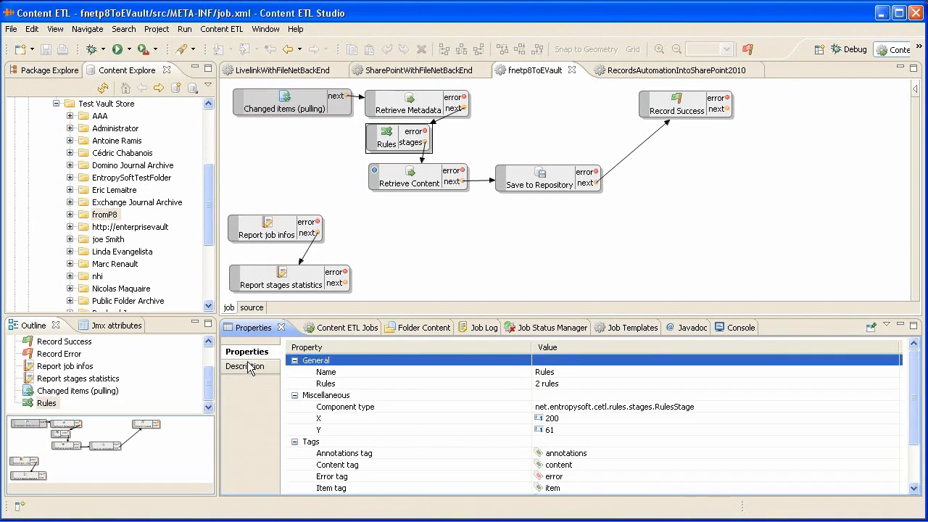
pyautogui.click(248, 365)
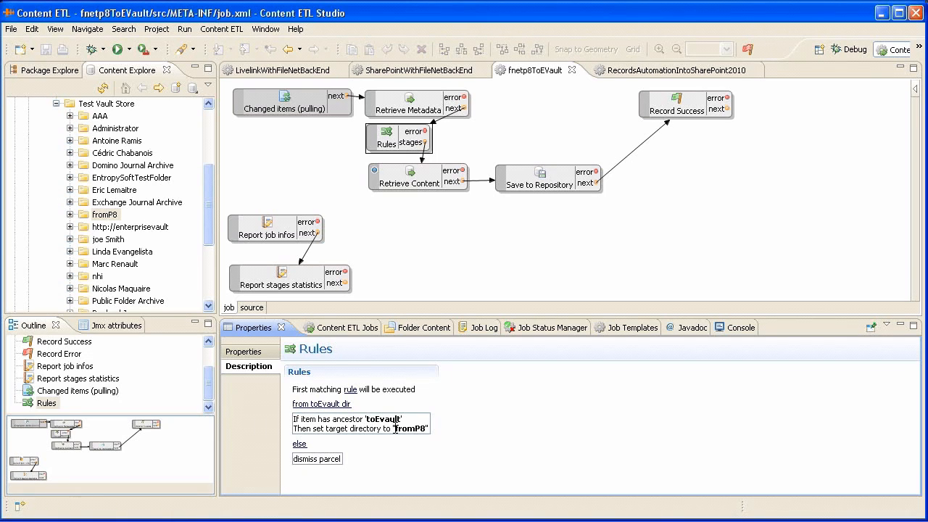
pyautogui.doubleClick(406, 429)
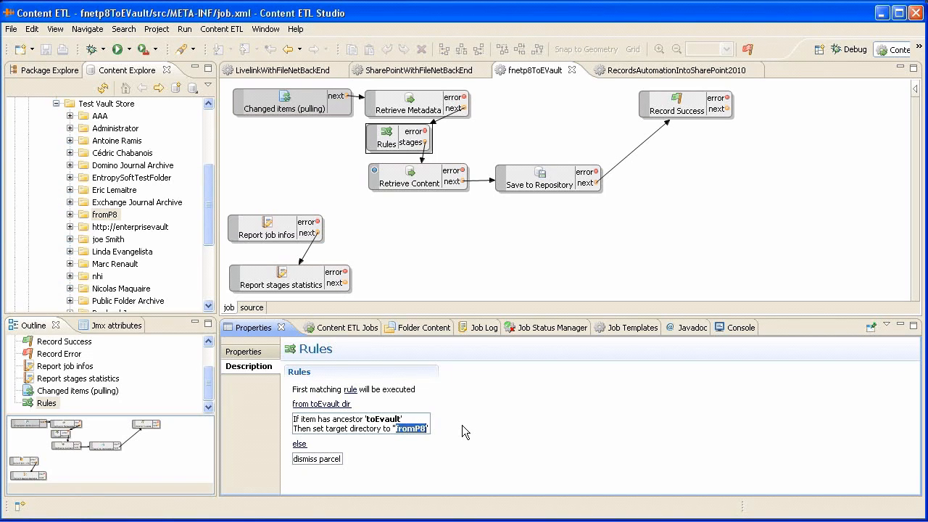
pyautogui.moveTo(493, 295)
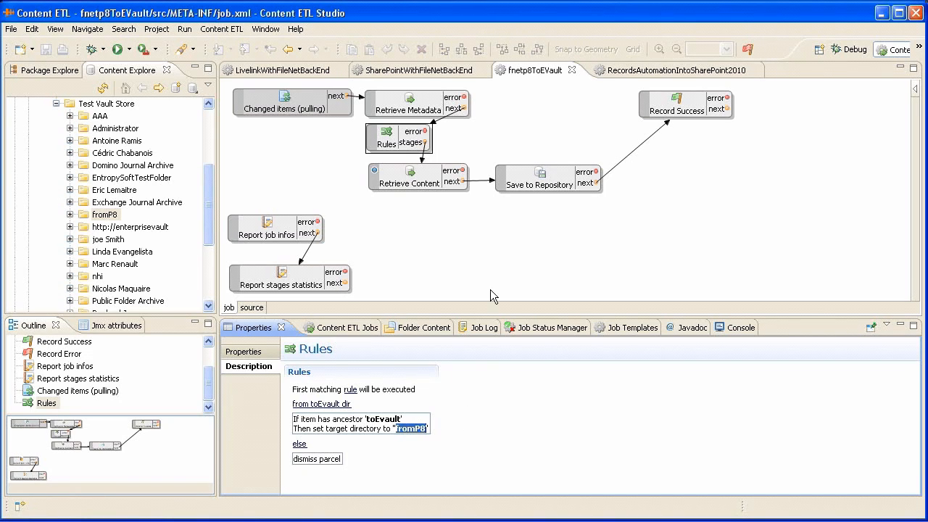
pyautogui.click(124, 49)
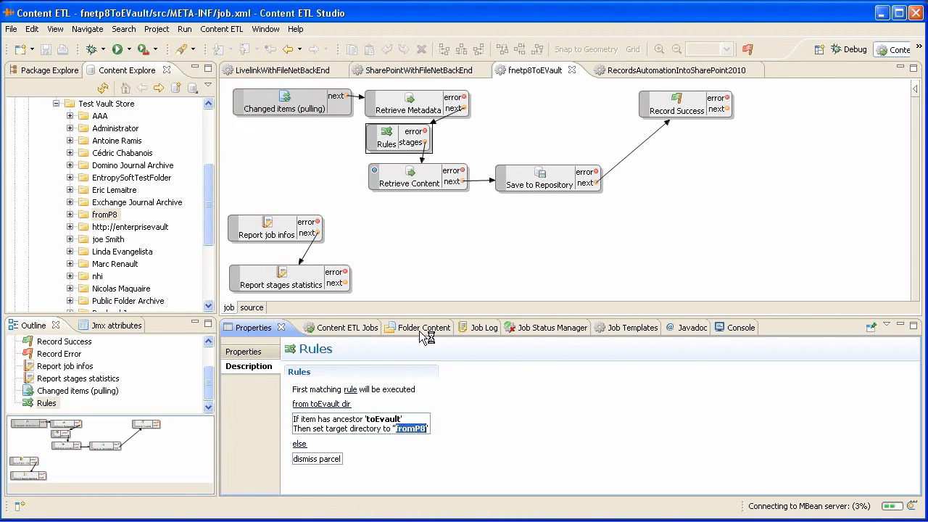
pyautogui.click(346, 327)
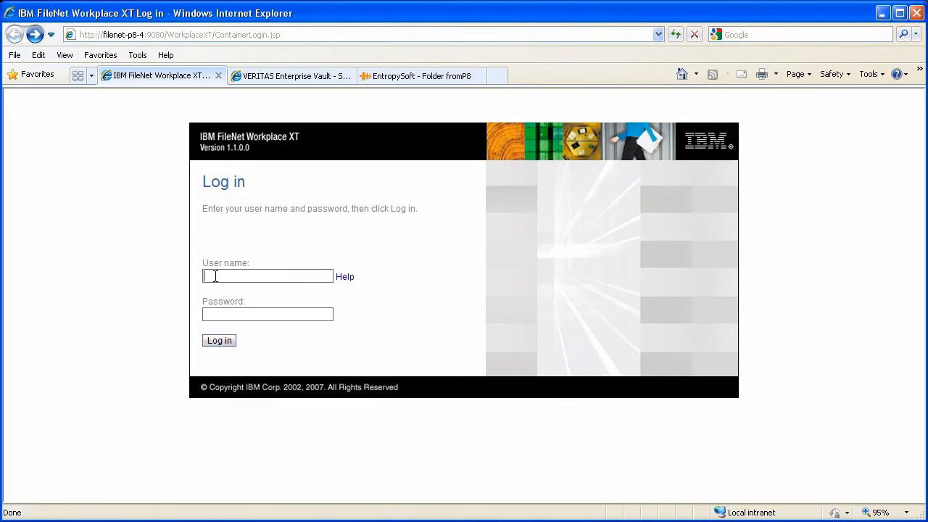
# Step: Log in to Workplace XT as joe and open the toEvault folder under Store1
pyautogui.write('joe')
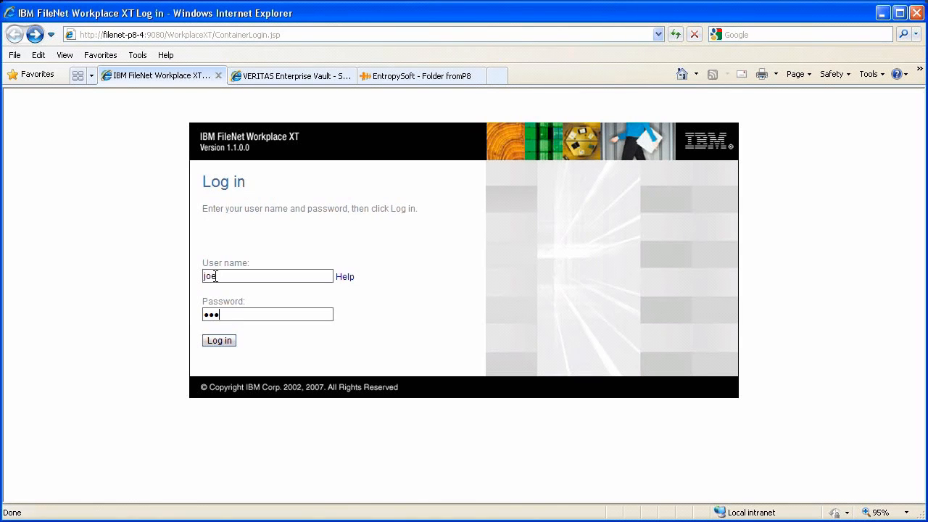
pyautogui.click(218, 341)
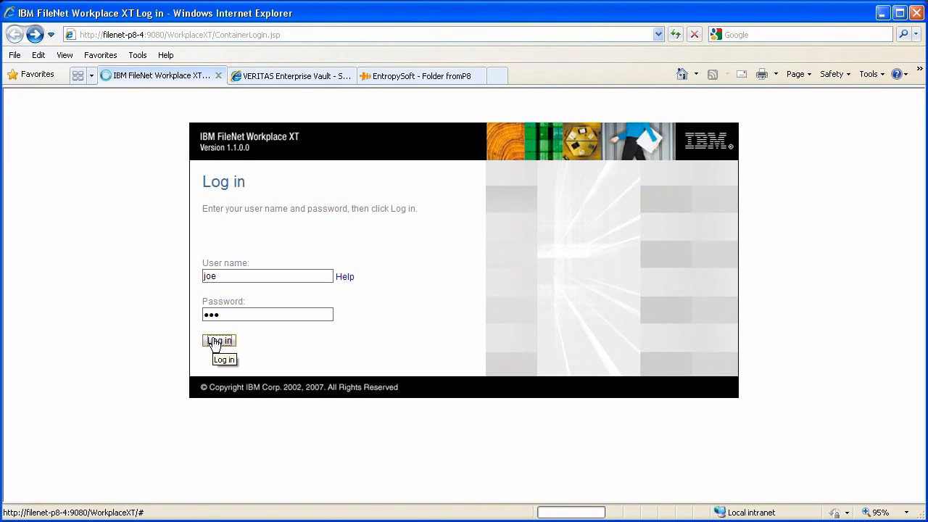
pyautogui.click(219, 342)
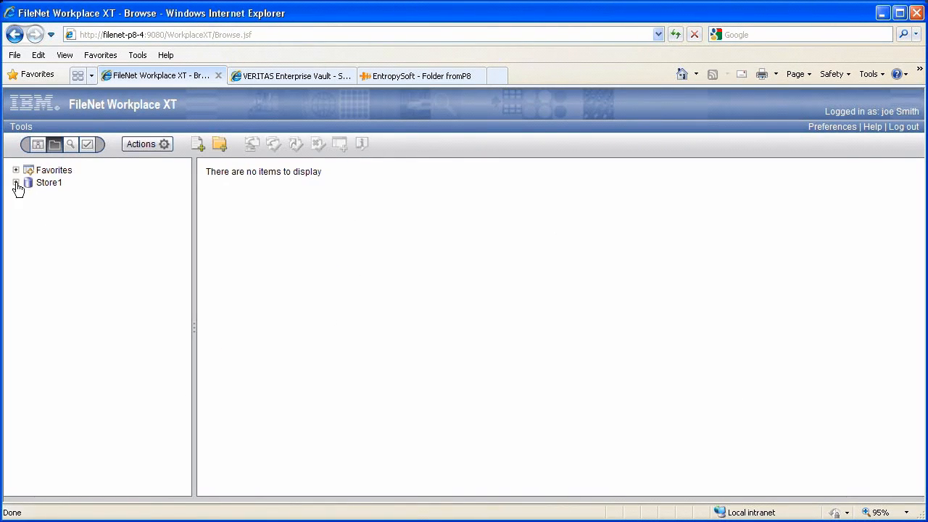
pyautogui.click(16, 183)
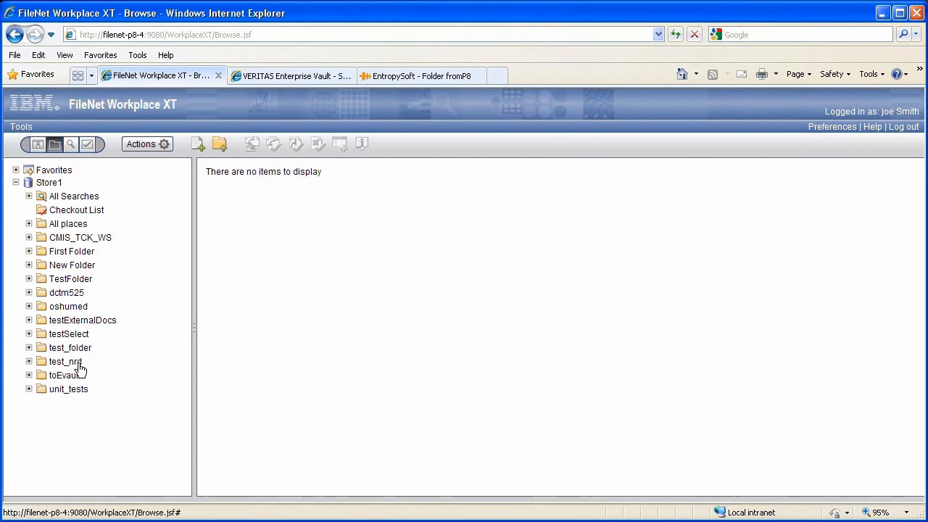
pyautogui.click(64, 375)
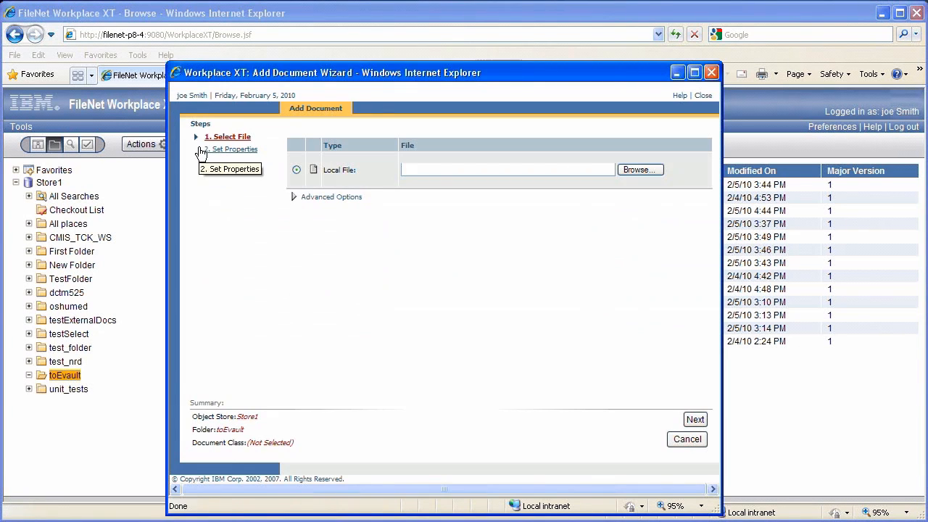
# Step: Add 080911_EntropySoft_Search_Whitepaper_en.doc to toEvault and switch to Enterprise Vault search
pyautogui.click(639, 169)
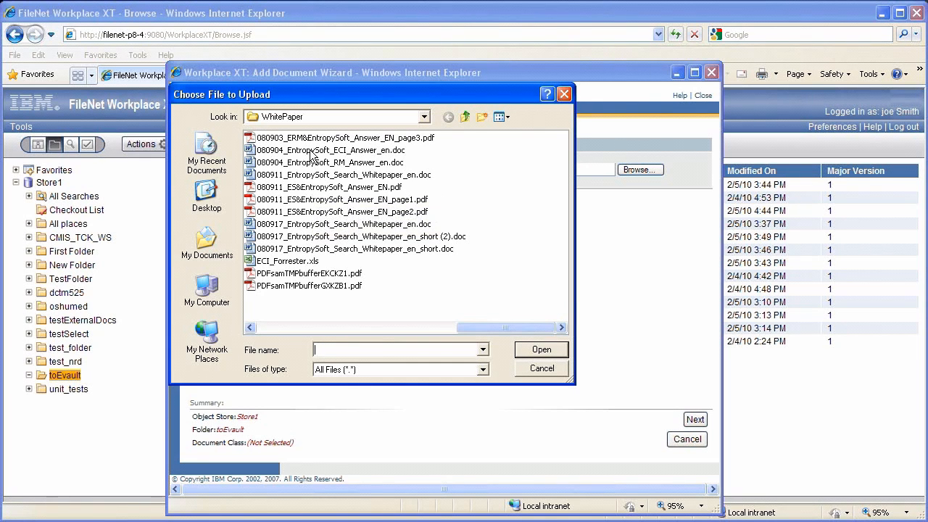
pyautogui.click(341, 175)
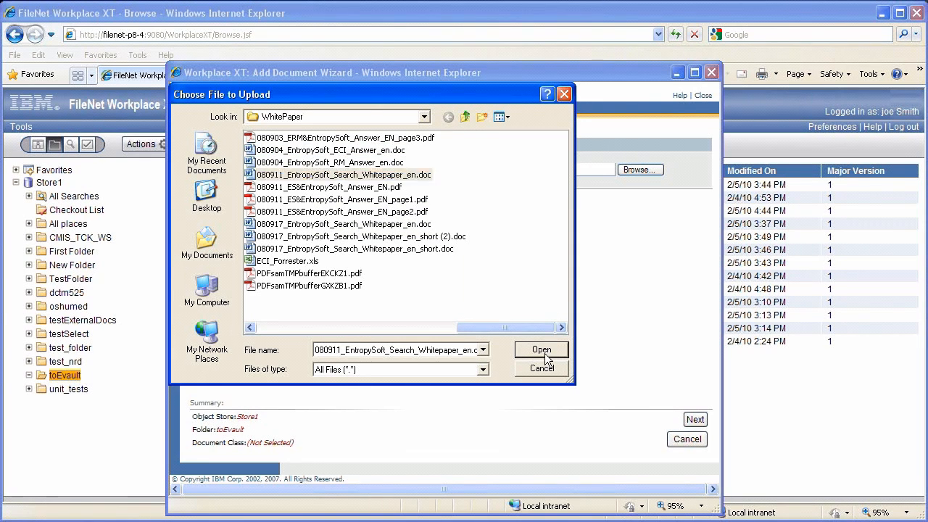
pyautogui.click(540, 349)
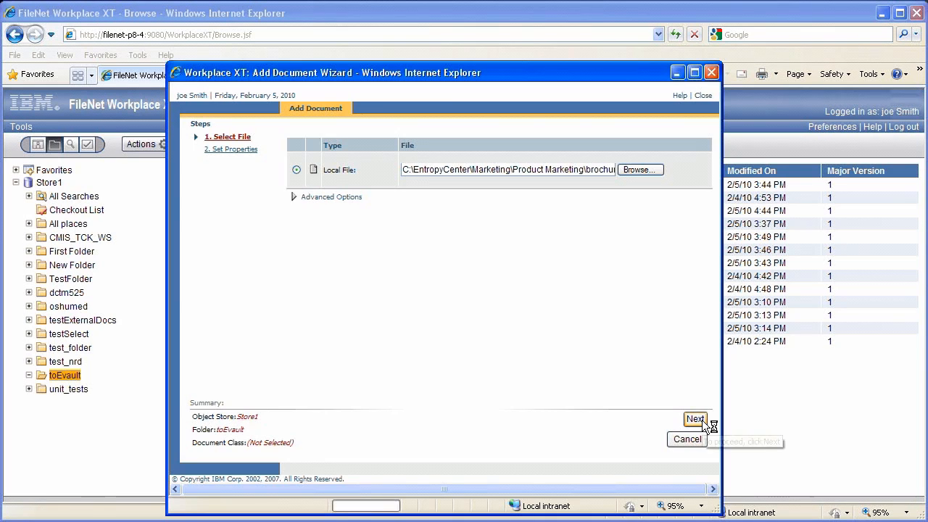
pyautogui.click(695, 420)
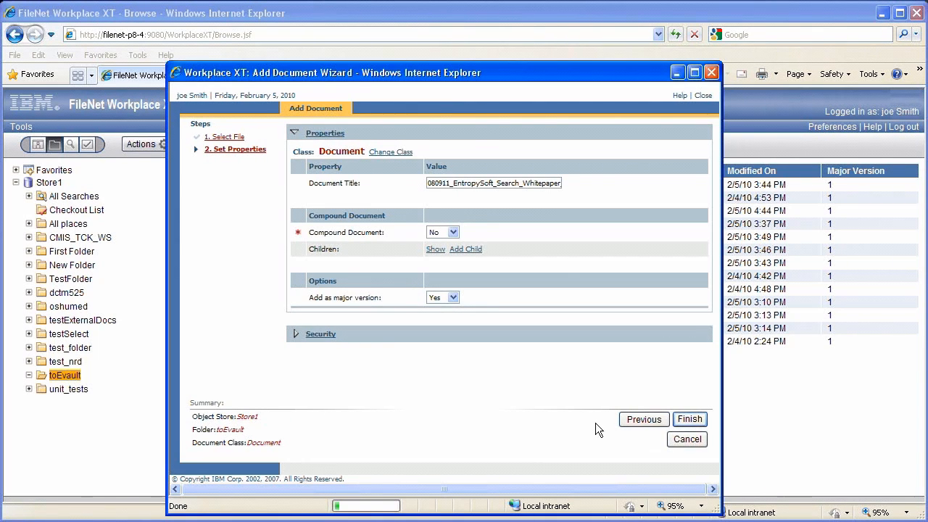
pyautogui.click(689, 419)
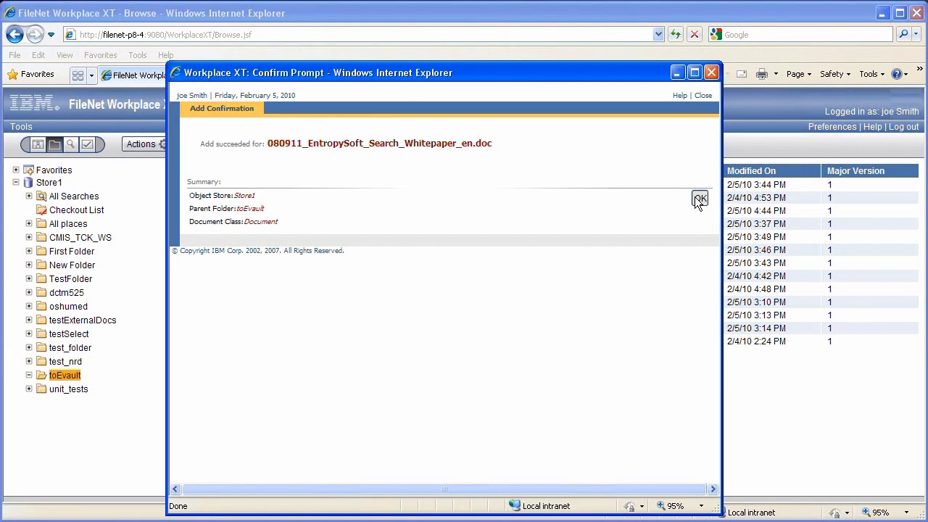
pyautogui.click(699, 198)
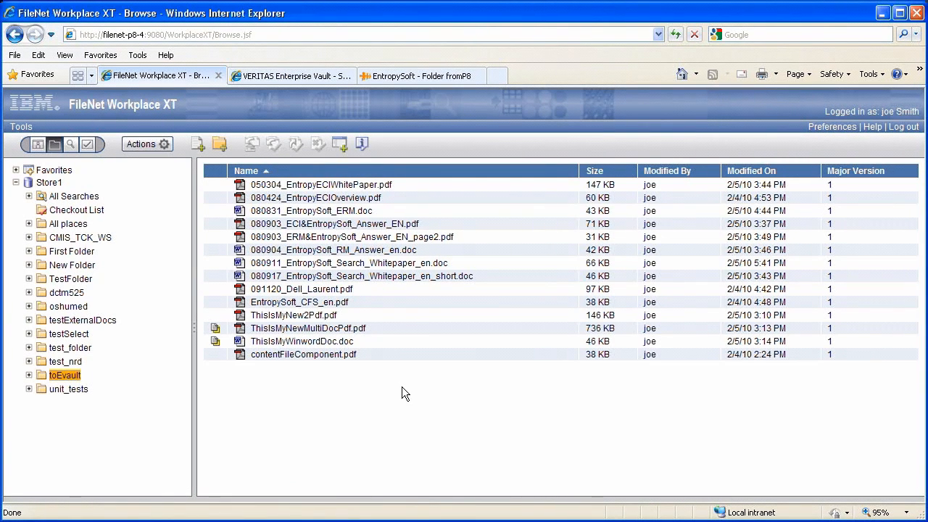
pyautogui.click(348, 262)
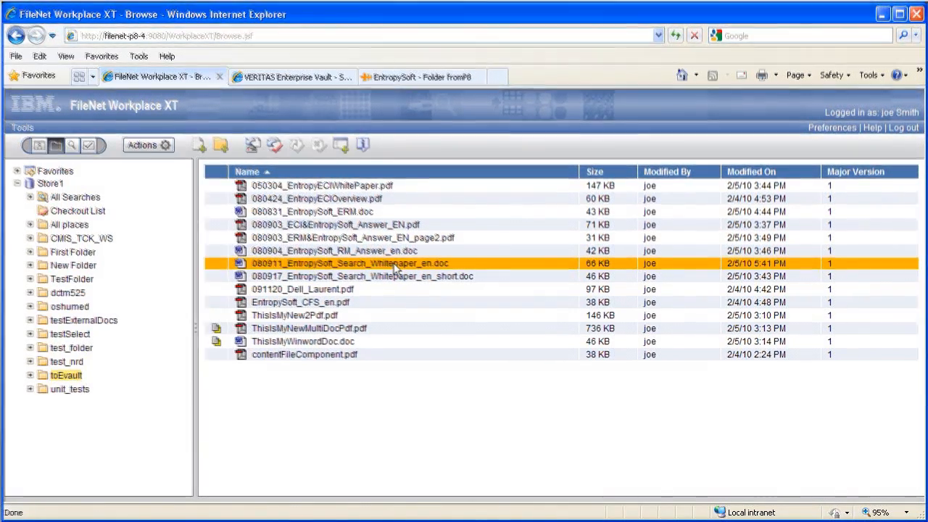
pyautogui.click(290, 75)
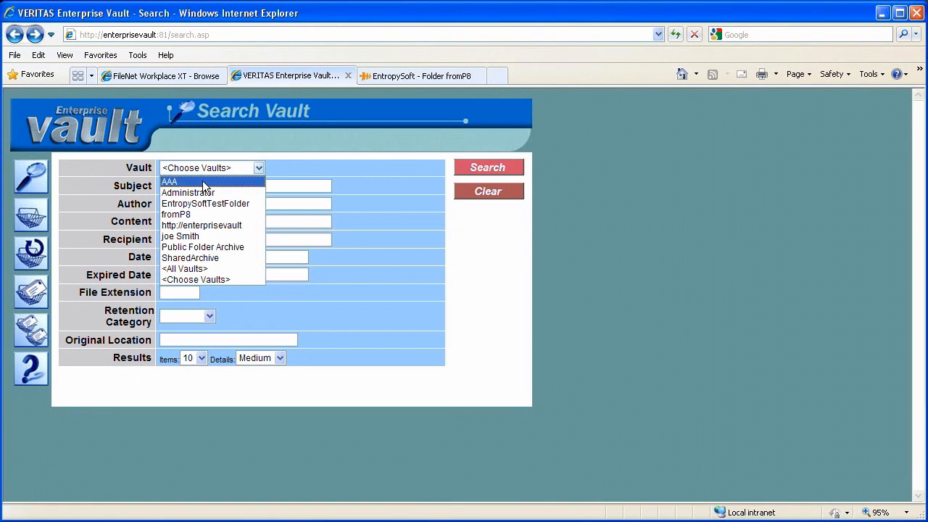
# Step: Search the fromP8 vault, returning 6 items including the EntropySoft whitepaper
pyautogui.click(176, 214)
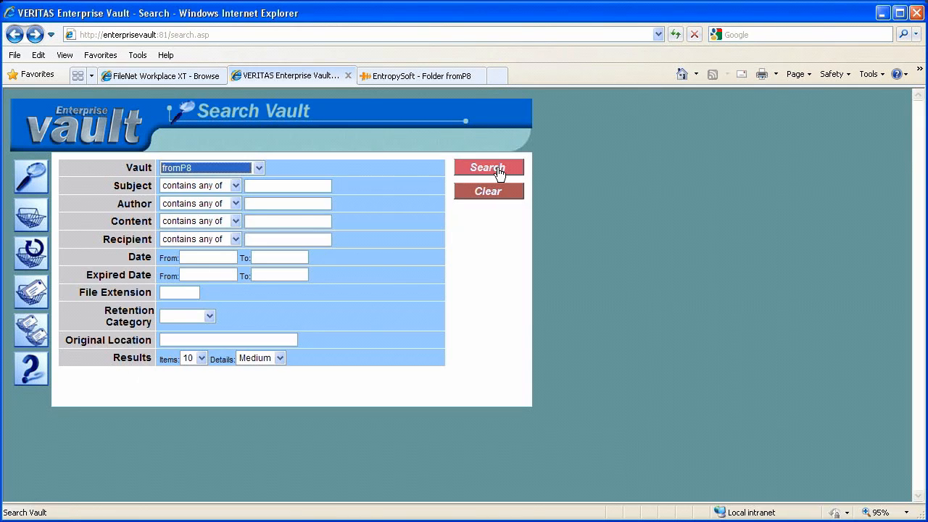
pyautogui.click(488, 168)
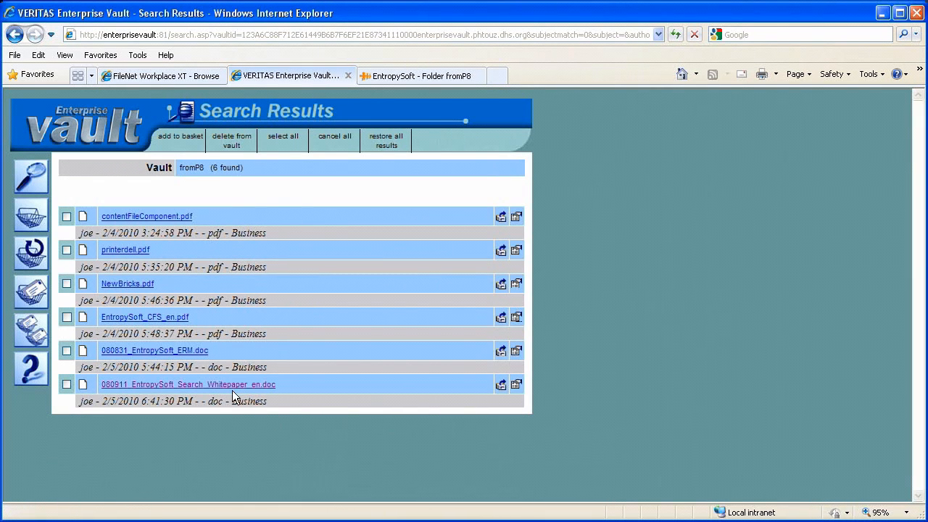
pyautogui.moveTo(232, 388)
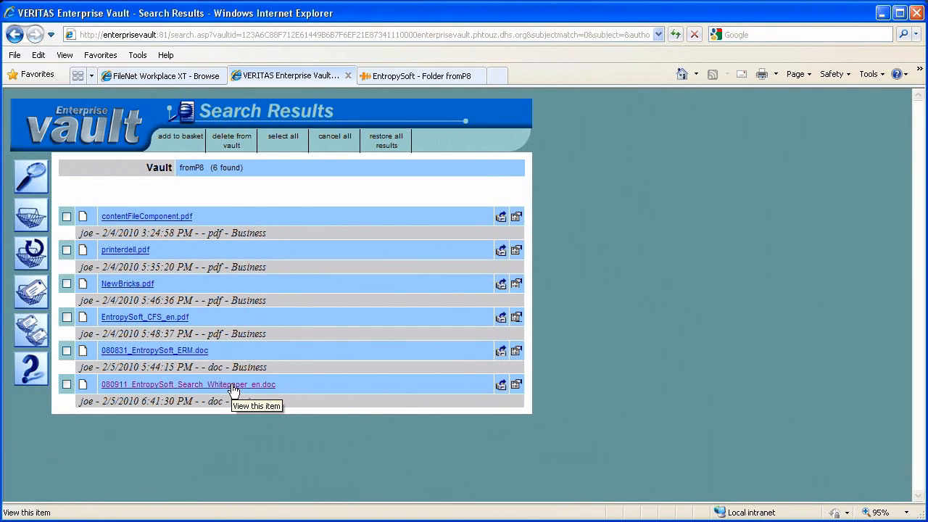